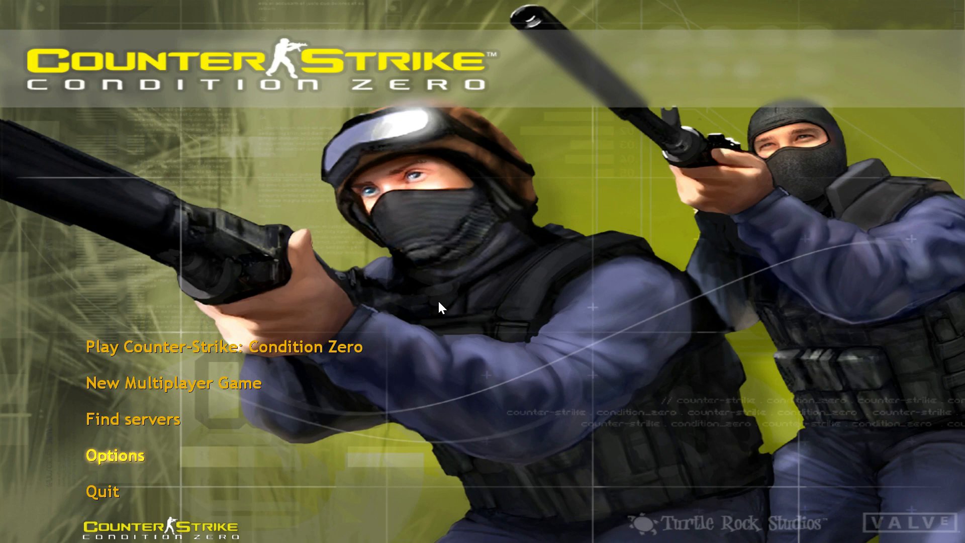
mouse_move(205, 422)
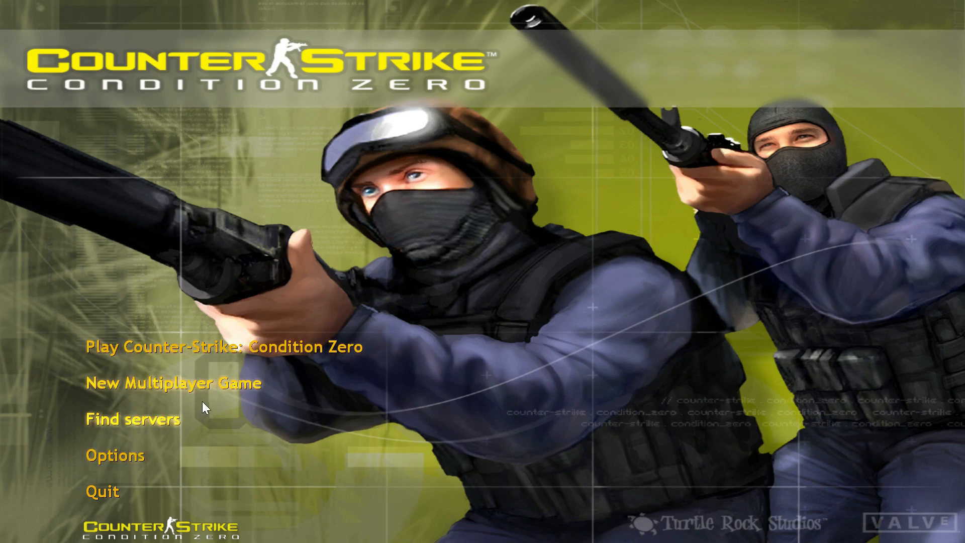
Set up a new multiplayer game on map cs_747 with 9 Easy bots and launch it.
click(172, 383)
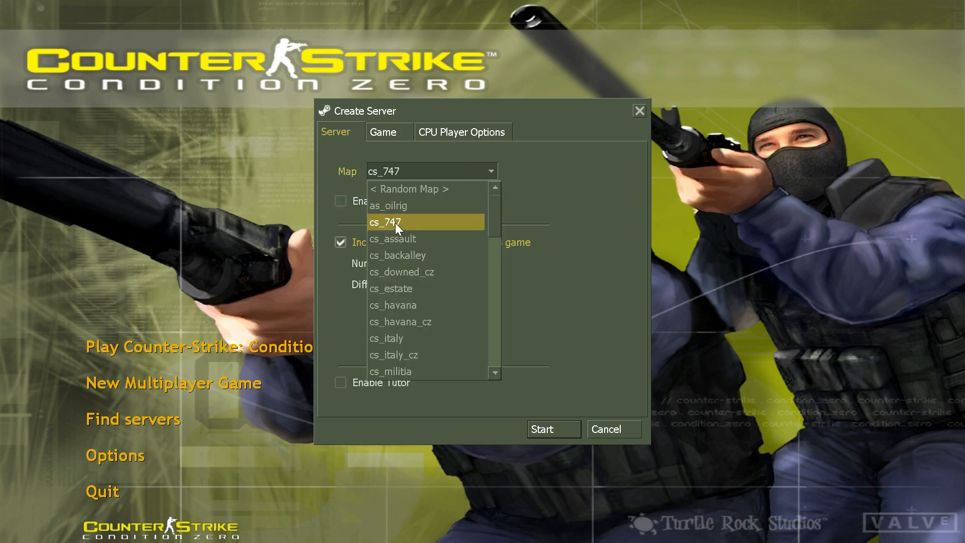
click(399, 222)
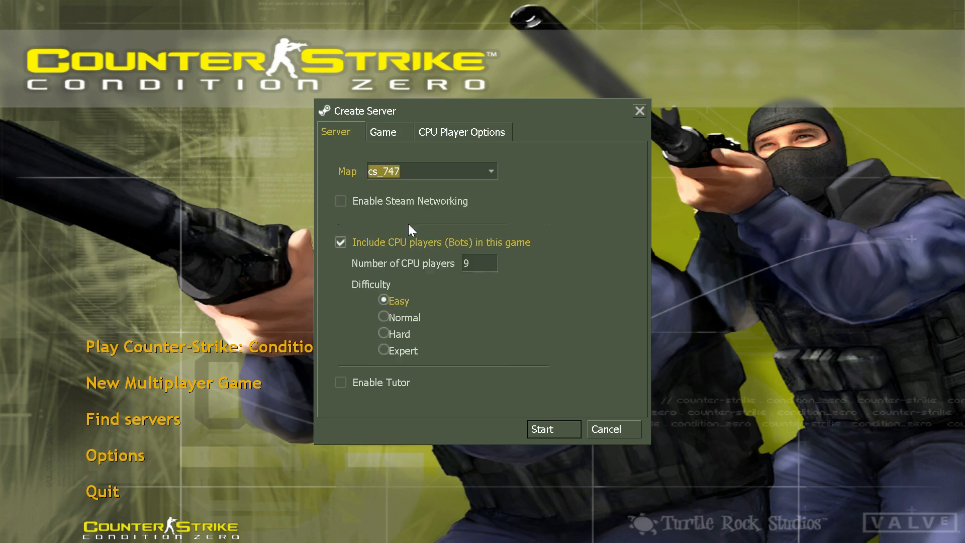
click(491, 171)
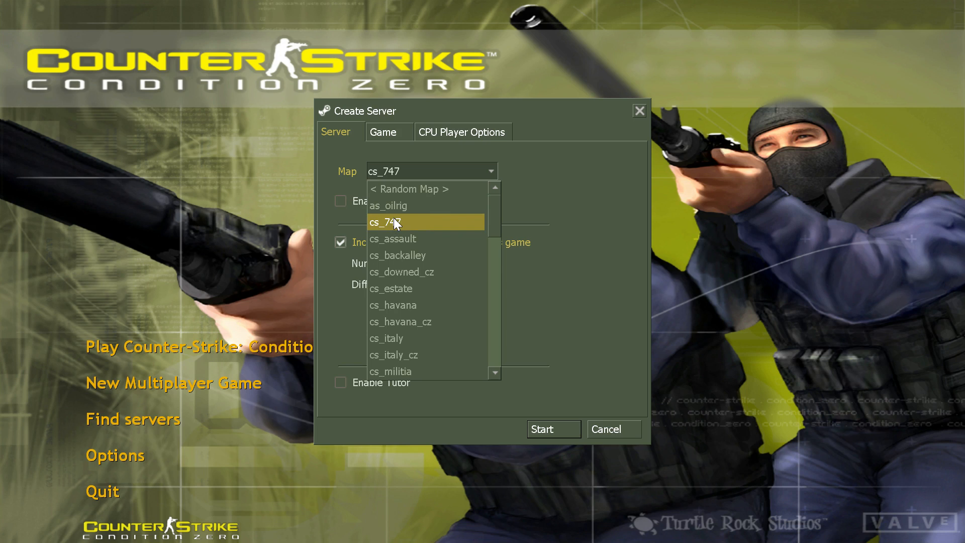
click(425, 222)
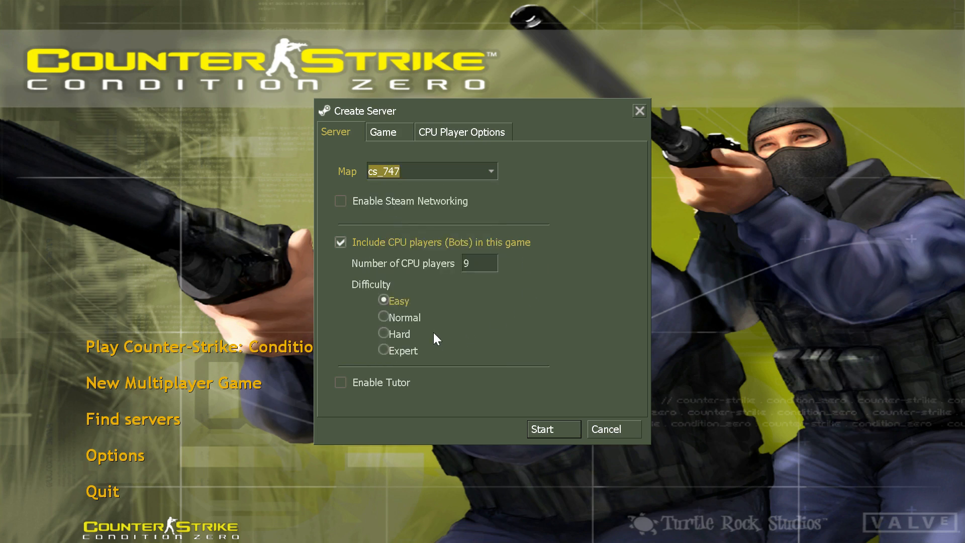
click(554, 428)
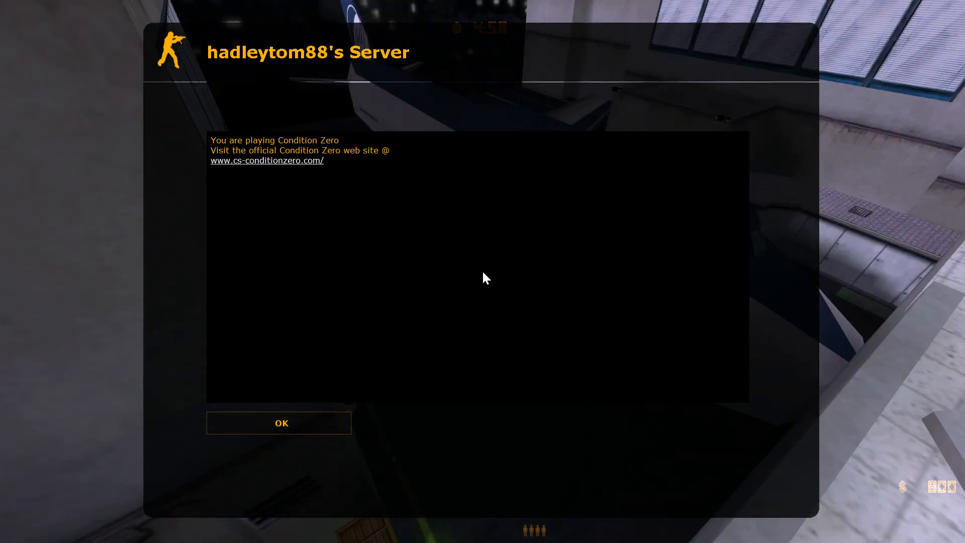
Dismiss the welcome message, join Terrorist Forces, and pick the Guerilla Warfare class.
click(279, 423)
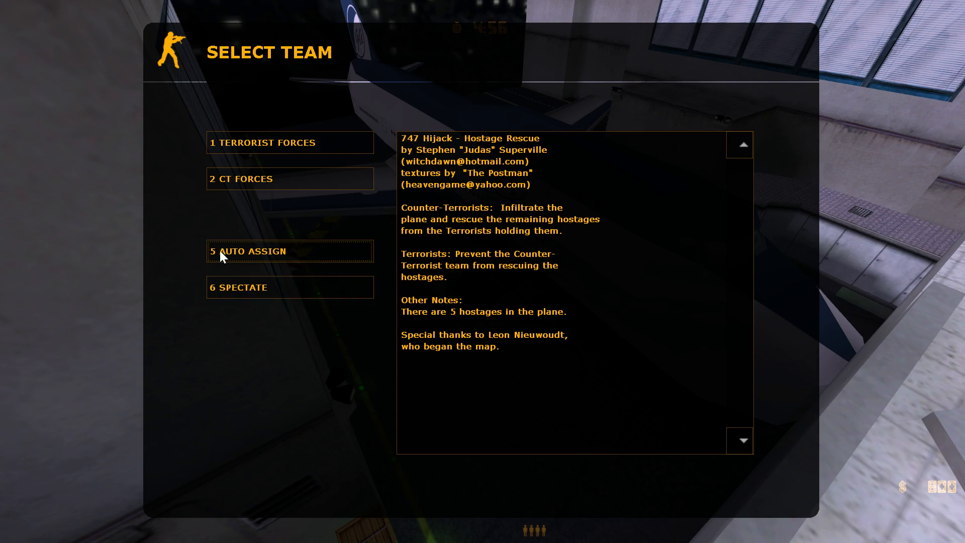
click(290, 251)
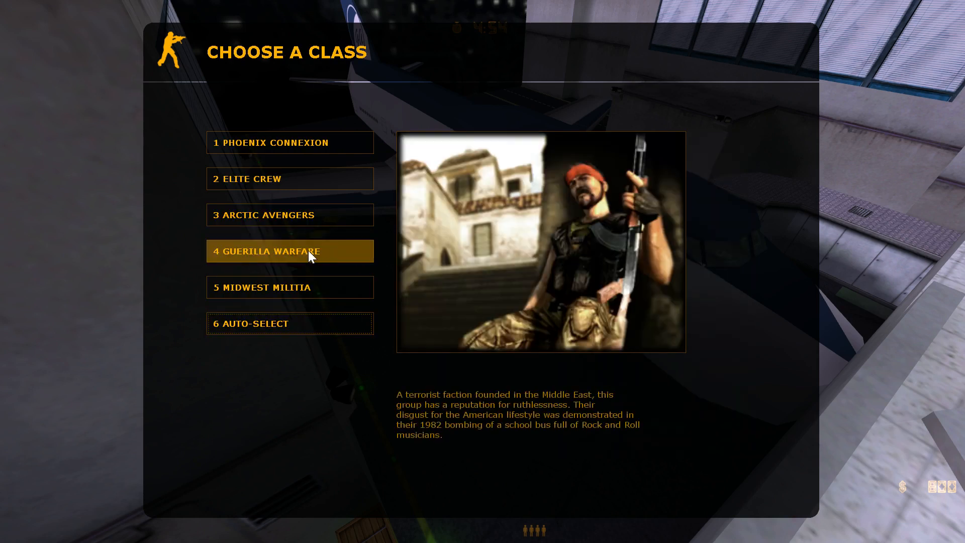
click(291, 251)
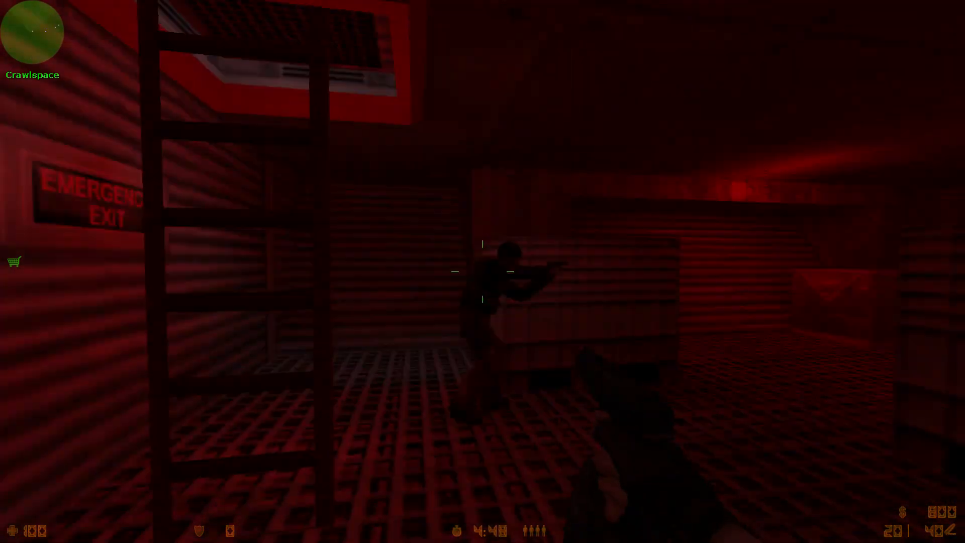
mouse_move(482, 272)
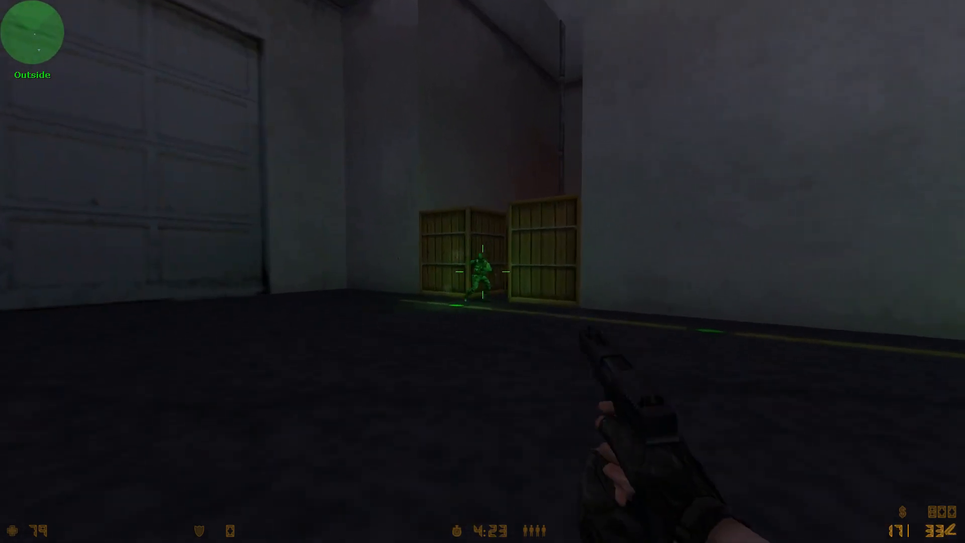
Advance from the crawlspace outside and shoot the enemy beside the crates.
click(482, 272)
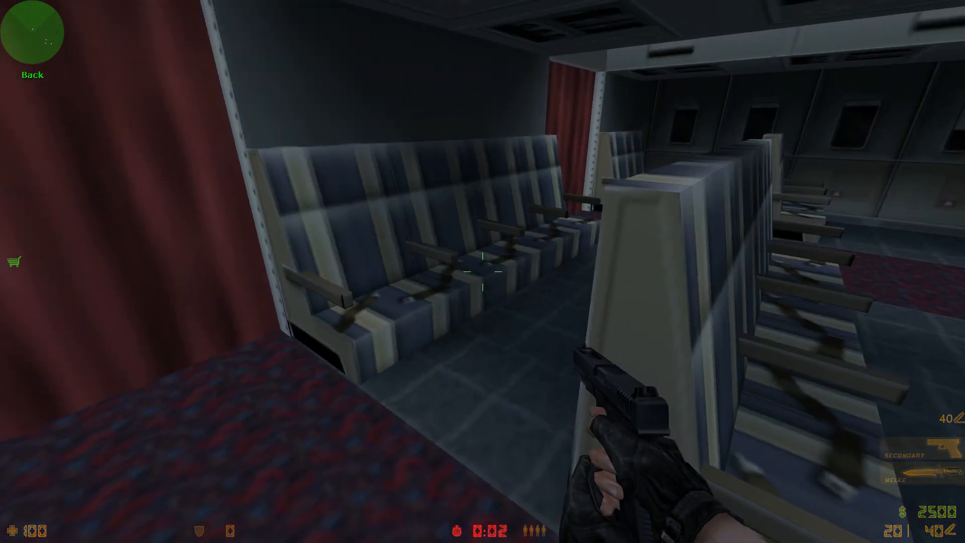
Fight through the round near the hostages, then open the Buy Menu with $2700.
key(b)
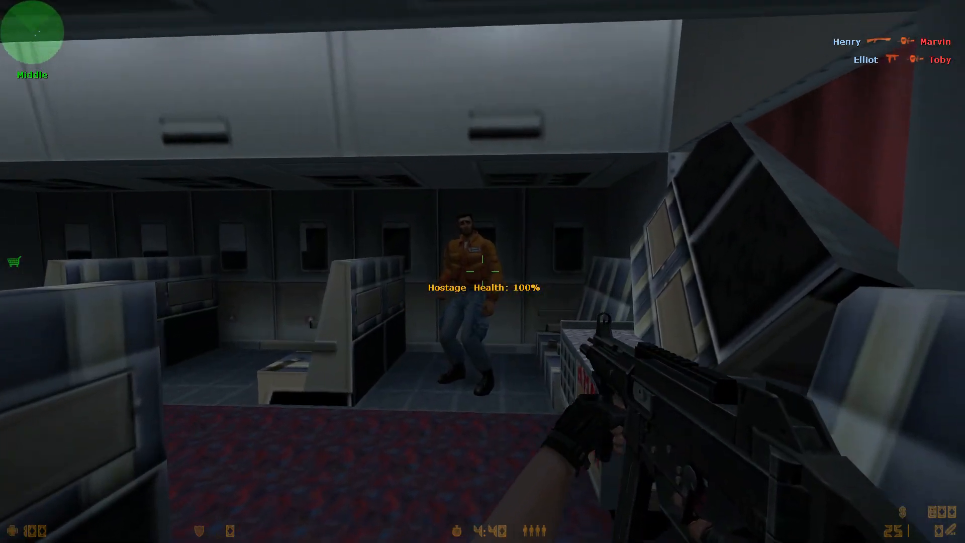
click(483, 272)
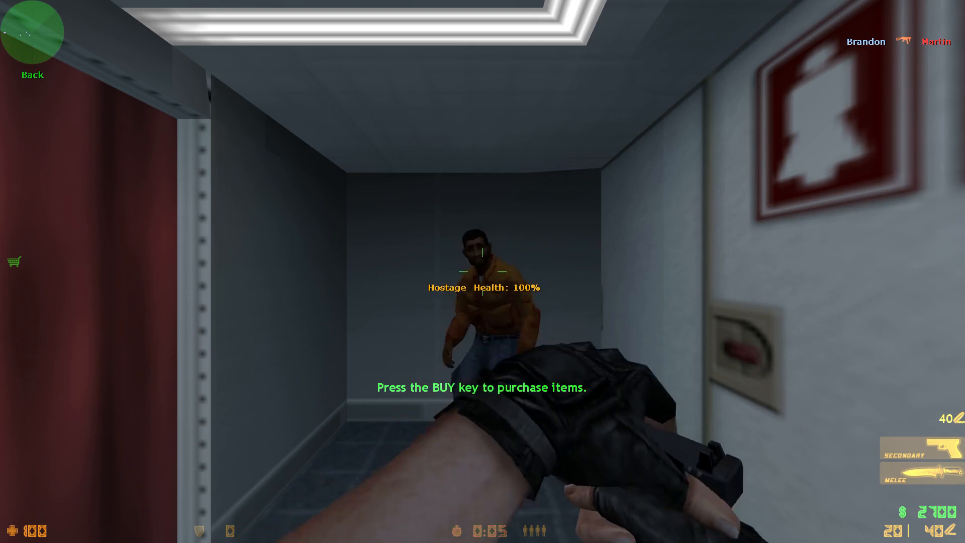
key(b)
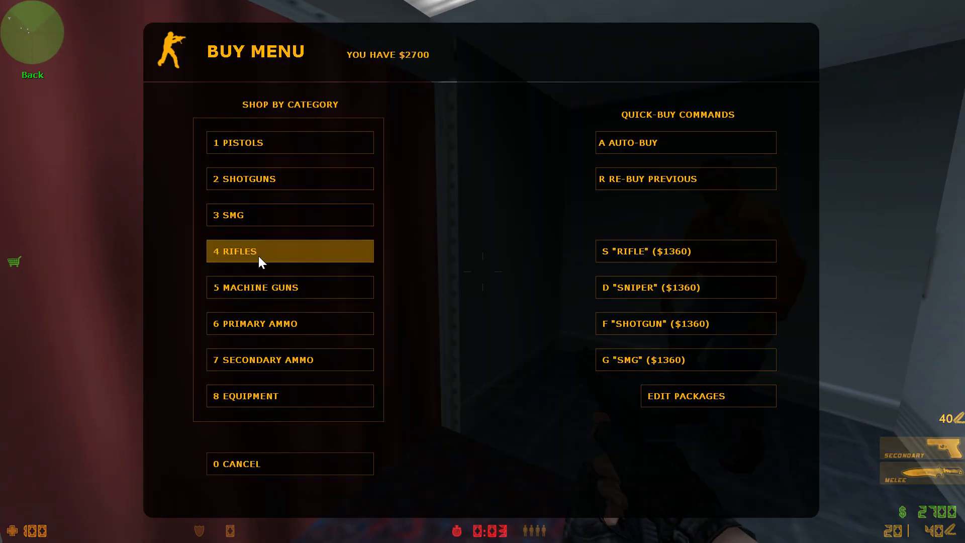
Purchase the CV-47 from the Rifles category of the Buy Menu.
click(290, 288)
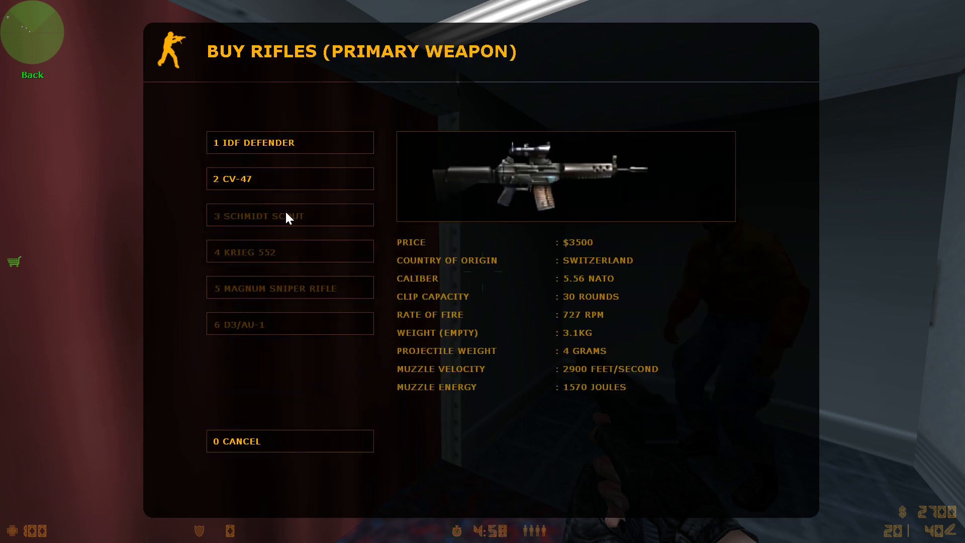
click(290, 178)
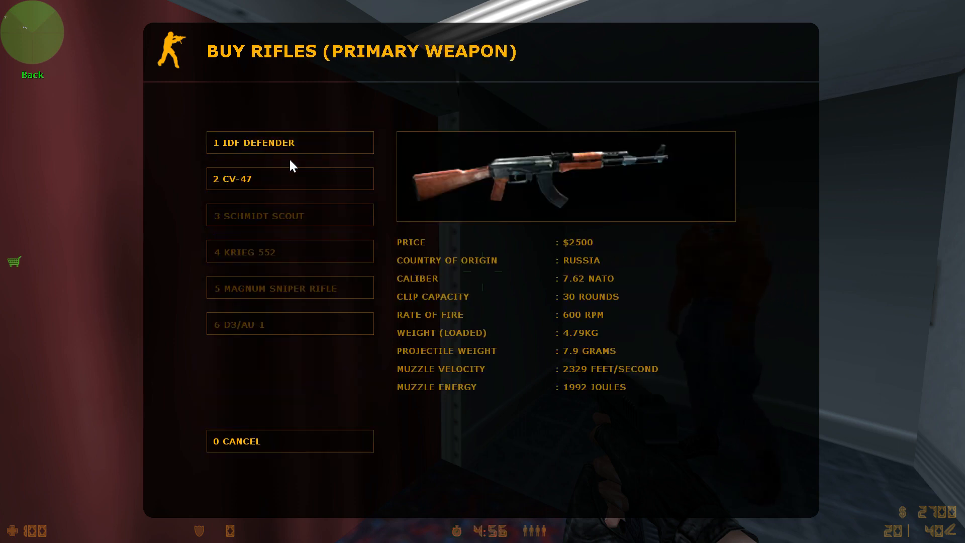
click(290, 179)
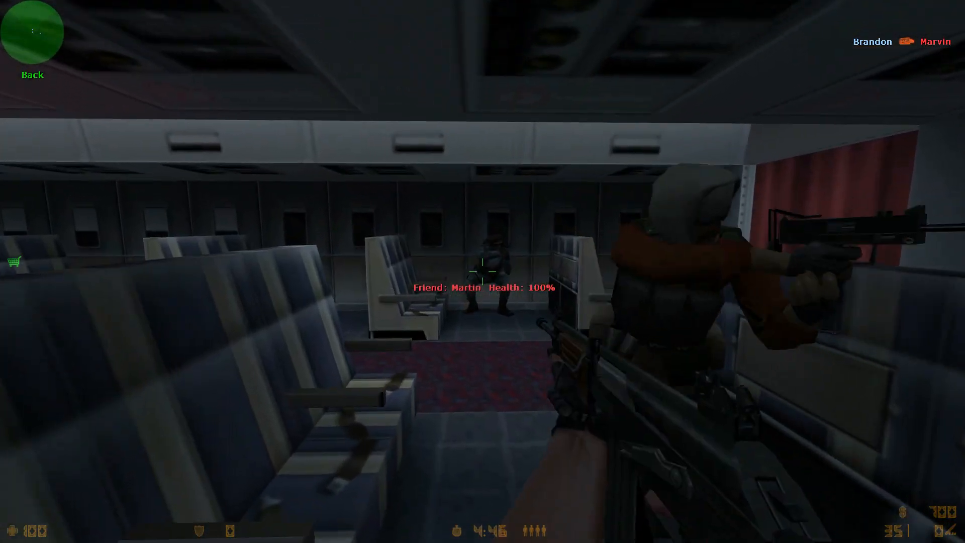
mouse_move(482, 272)
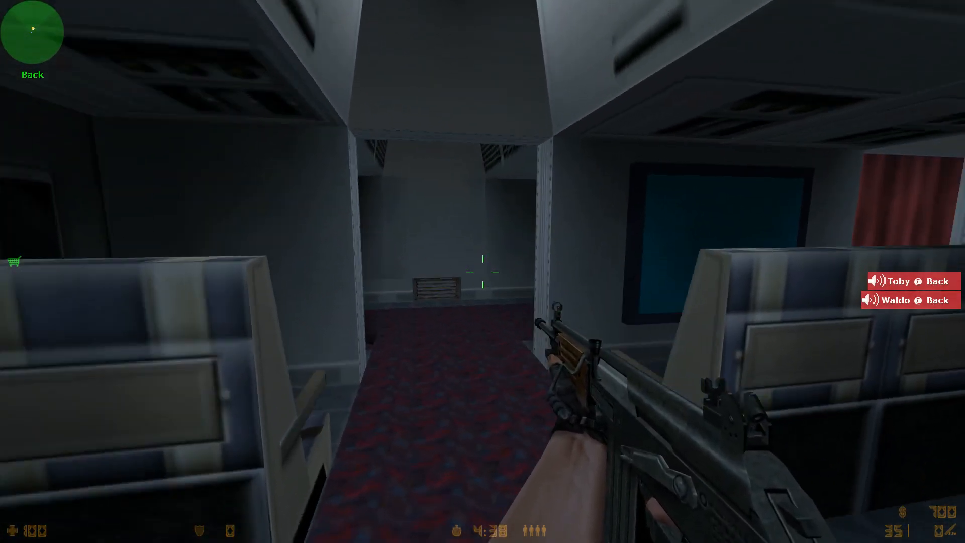
mouse_move(483, 272)
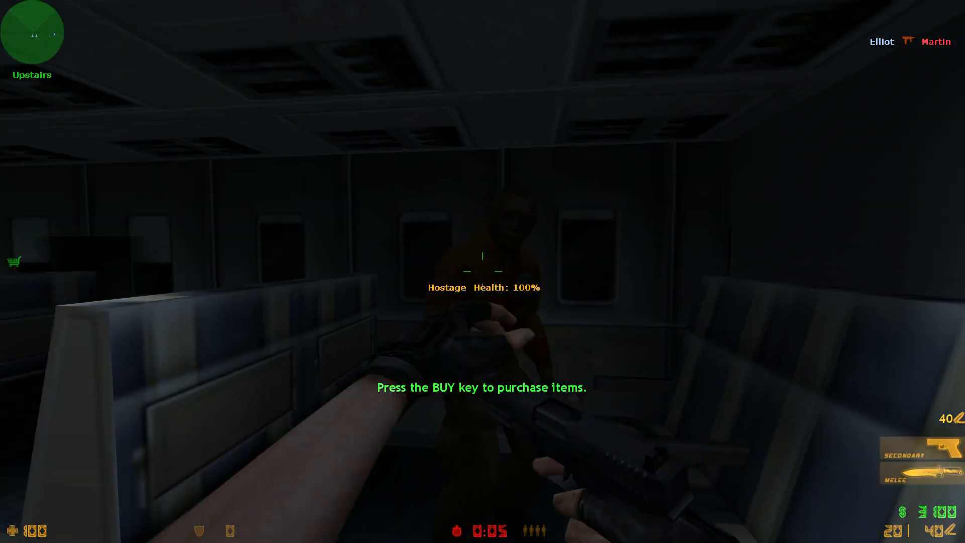
Rebuy the CV-47, push toward the front cabin, and view the 1–3 scoreboard.
key(b)
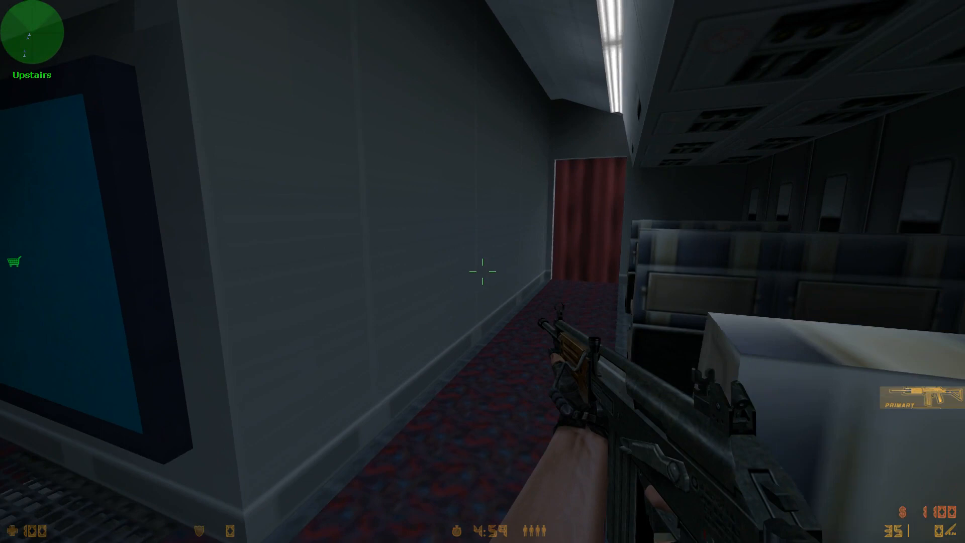
mouse_move(483, 273)
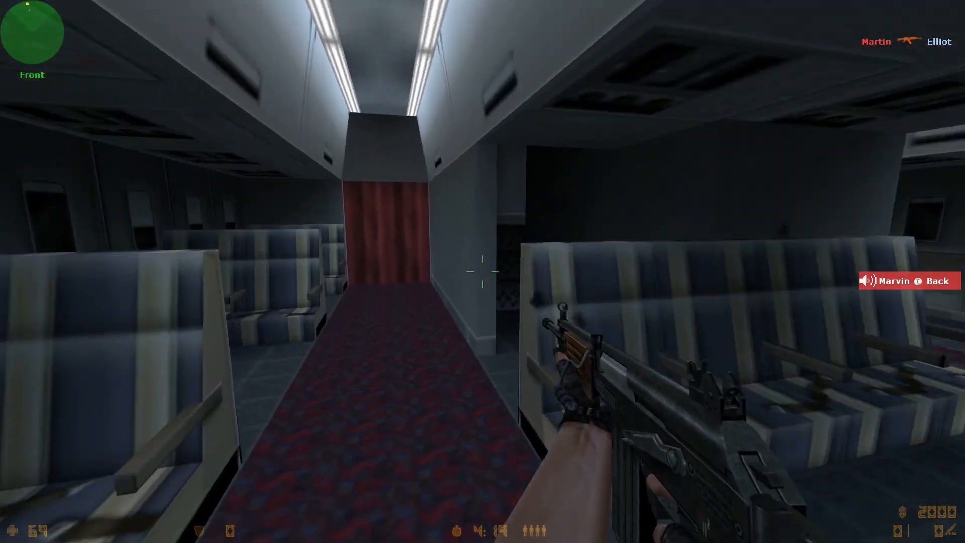
key(Tab)
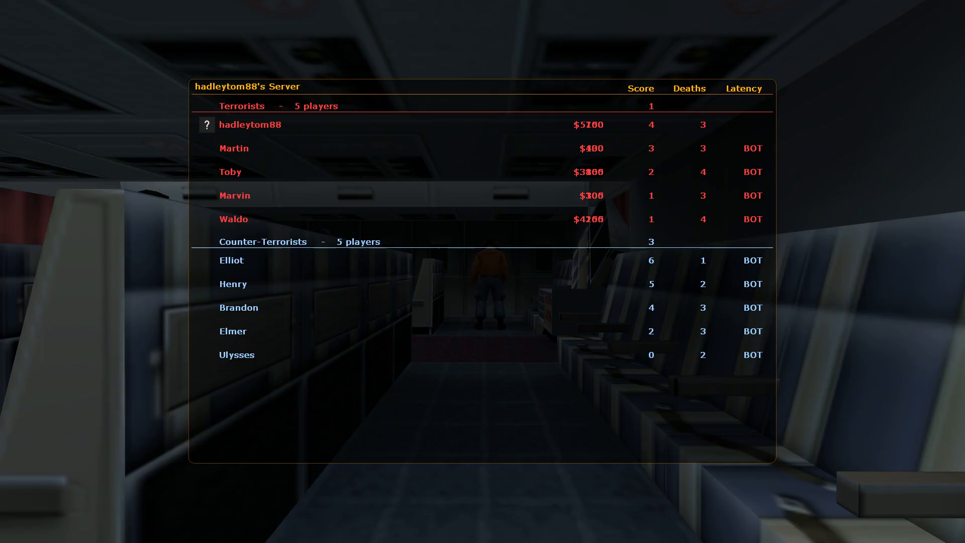